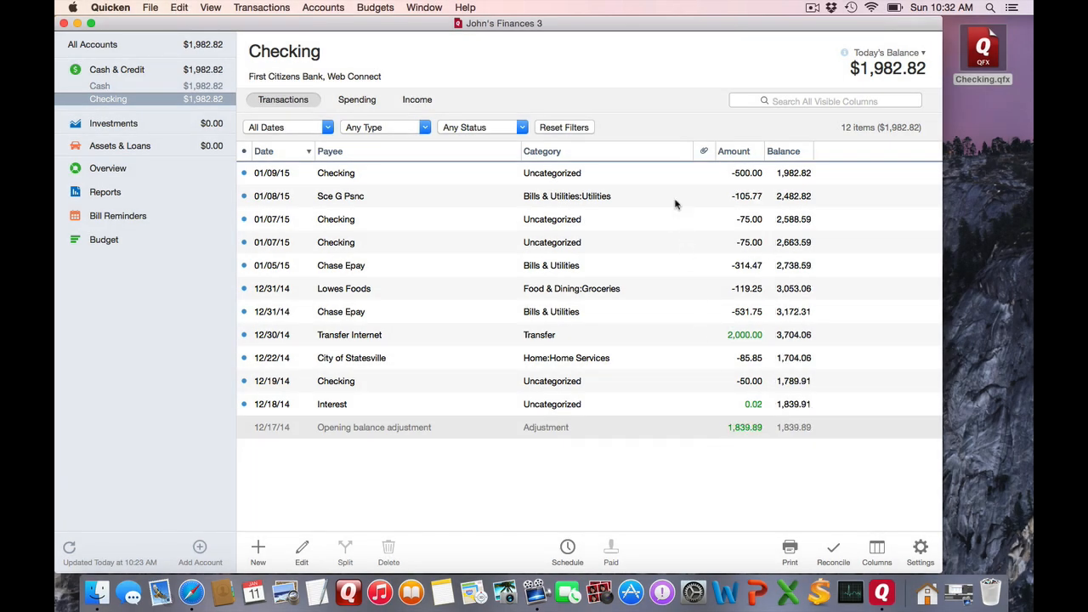
Step: Enter 18.39 as the amount of the 12/17/2014 opening balance adjustment
{"action": "left_click", "coordinate": [258, 548]}
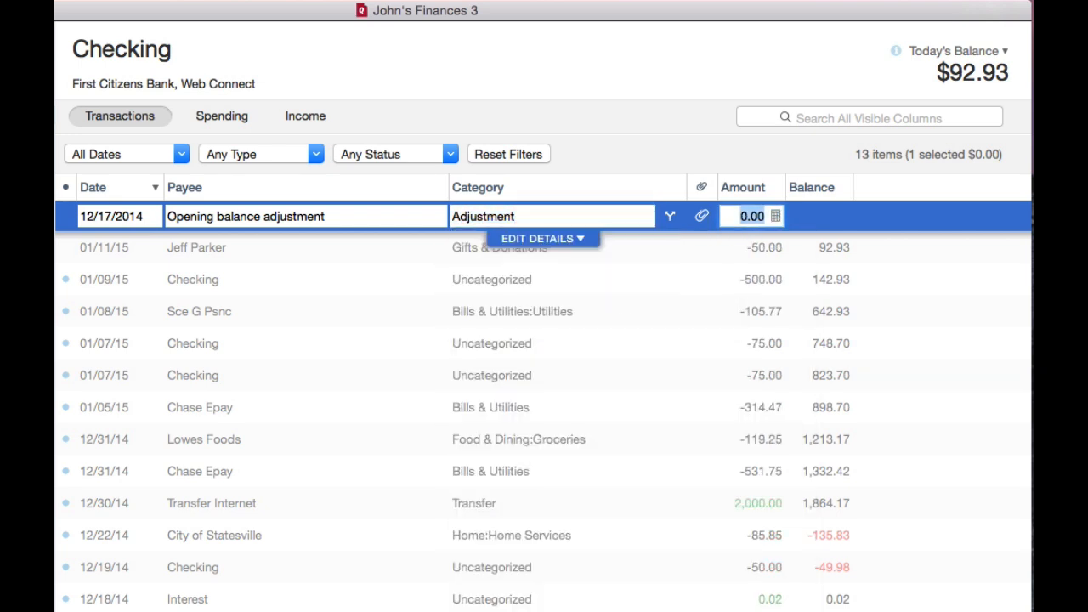
{"action": "type", "text": "18.39"}
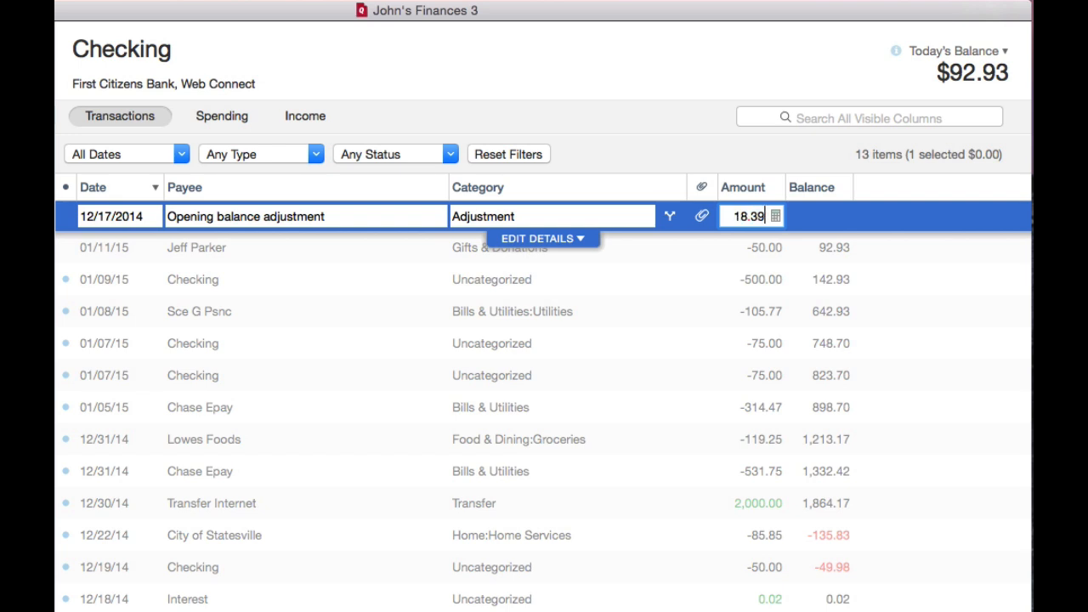